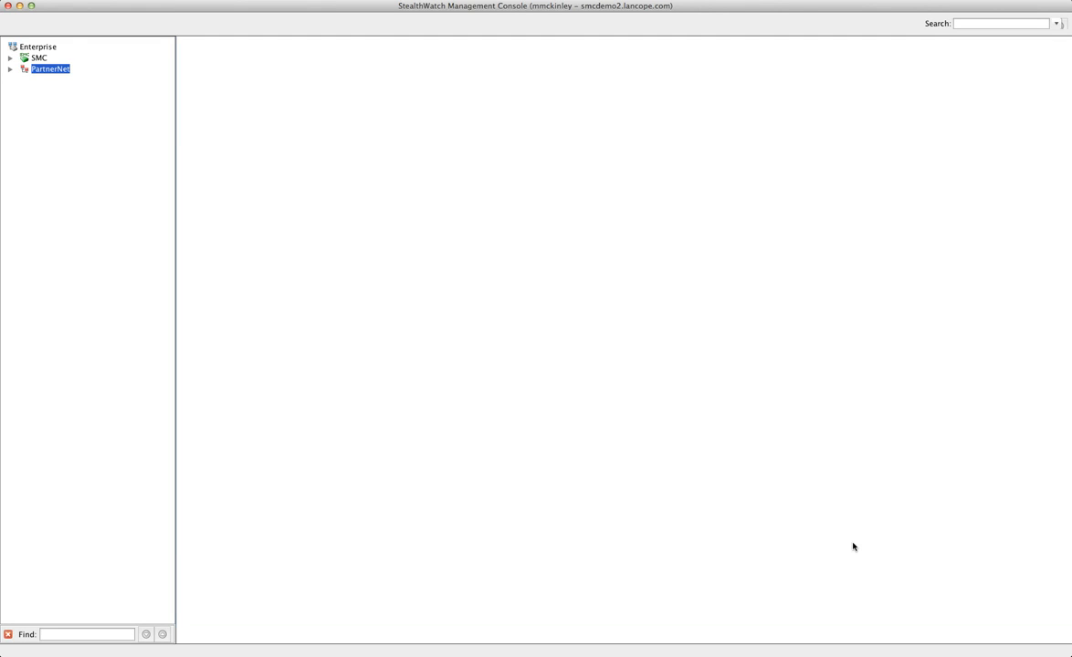
mouse_move(66, 116)
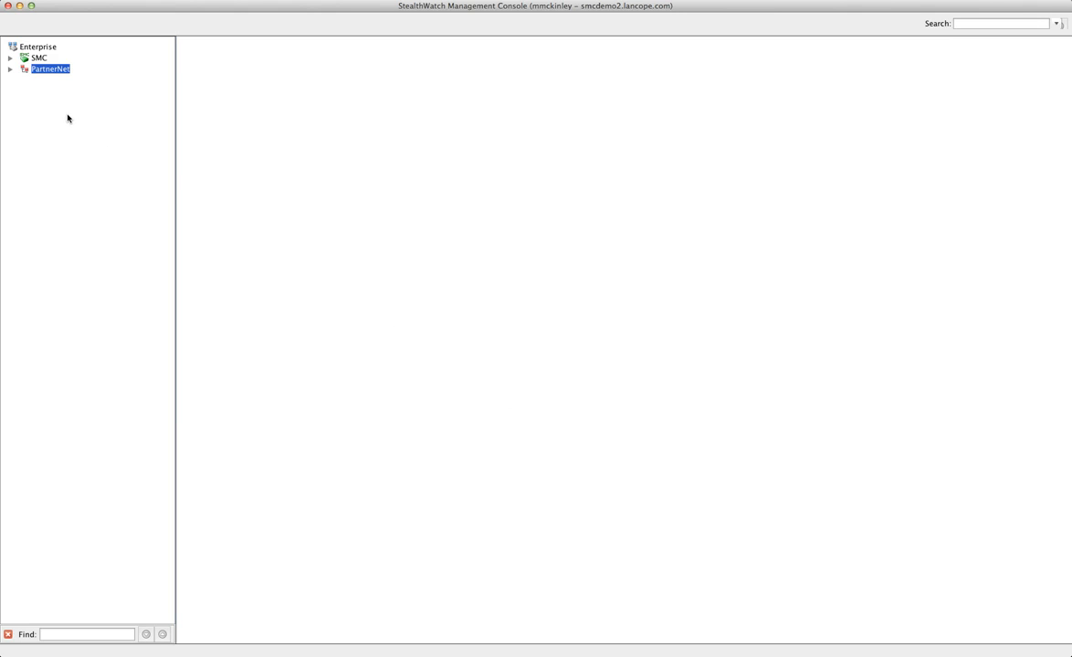
mouse_move(40, 120)
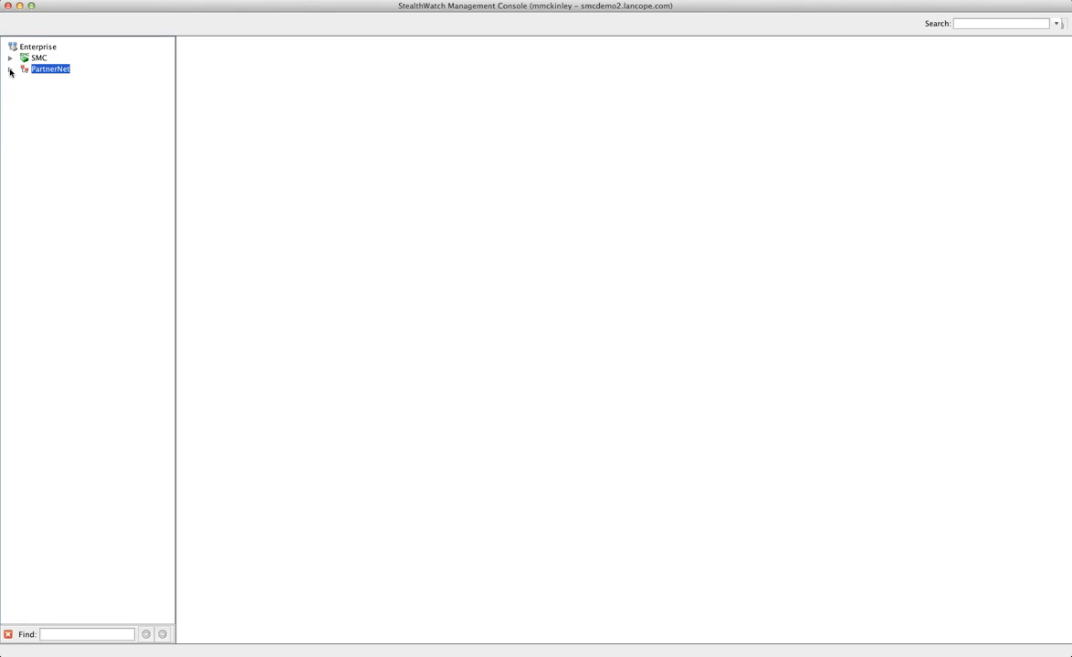
Launch the Cyber Threat Dashboard from the PartnerNet domain's context menu
click(11, 70)
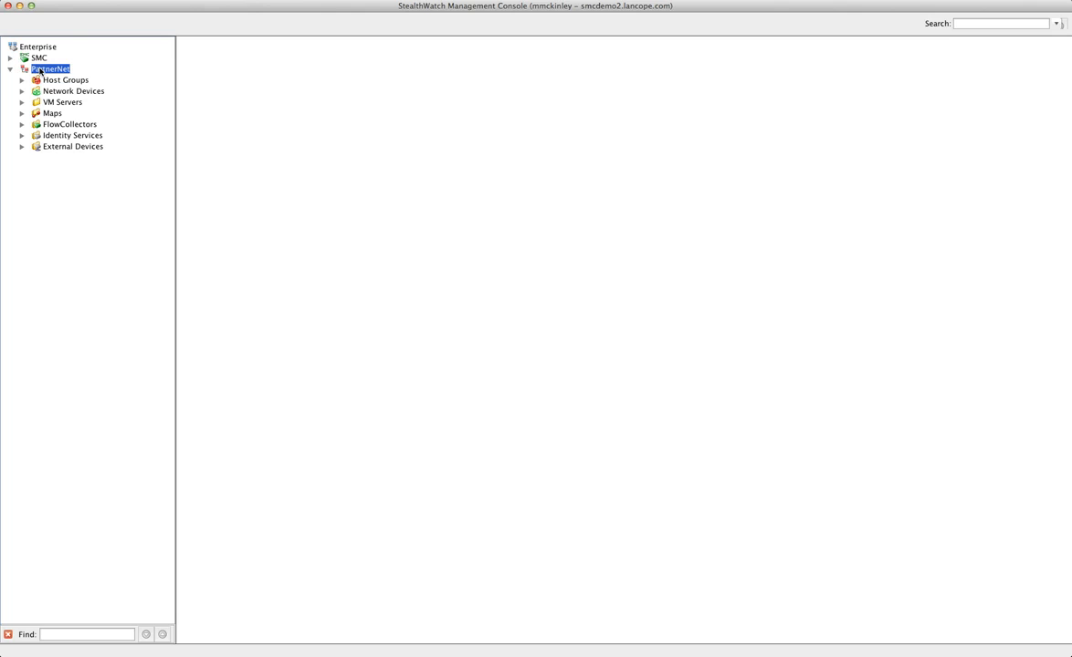
right_click(50, 69)
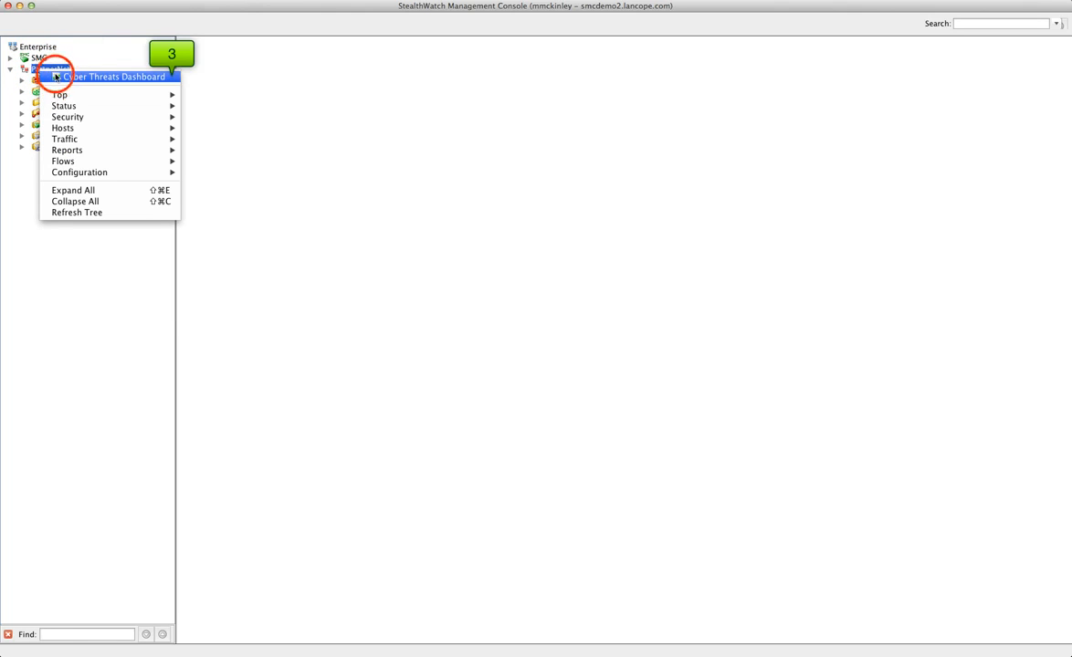
click(118, 76)
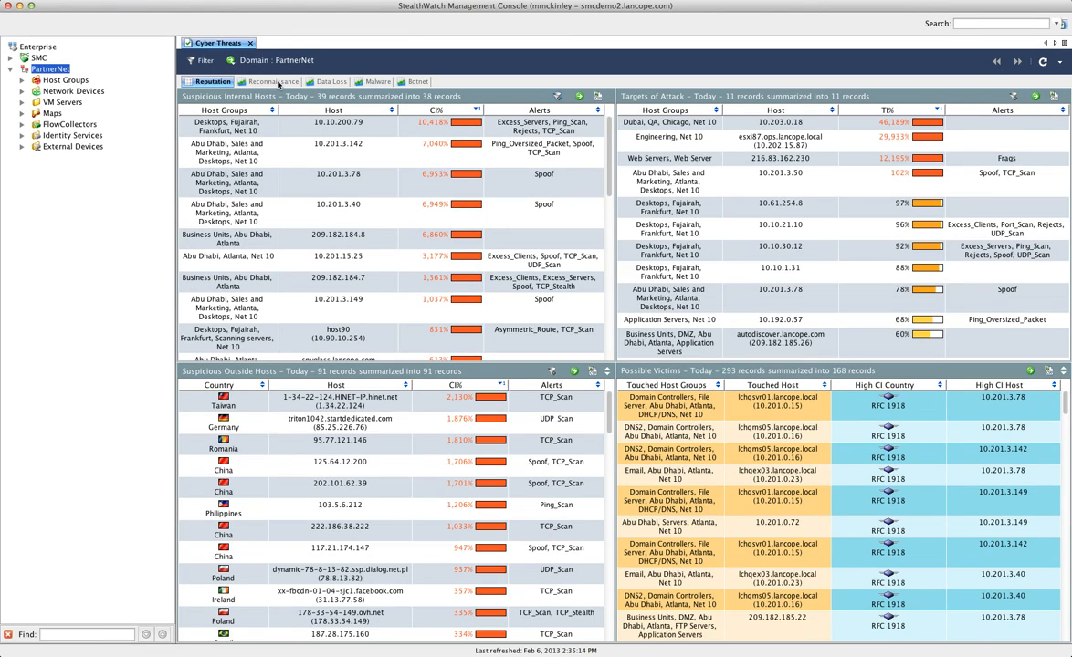
View the Reconnaissance scan results, then the Data Loss view of the dashboard
click(268, 80)
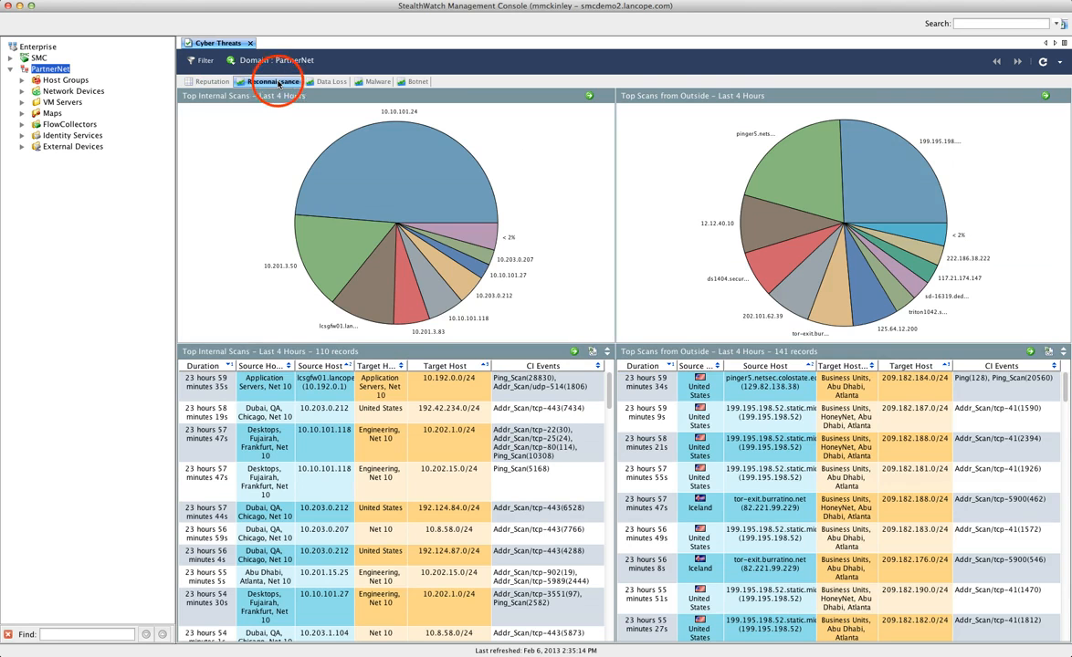
click(268, 81)
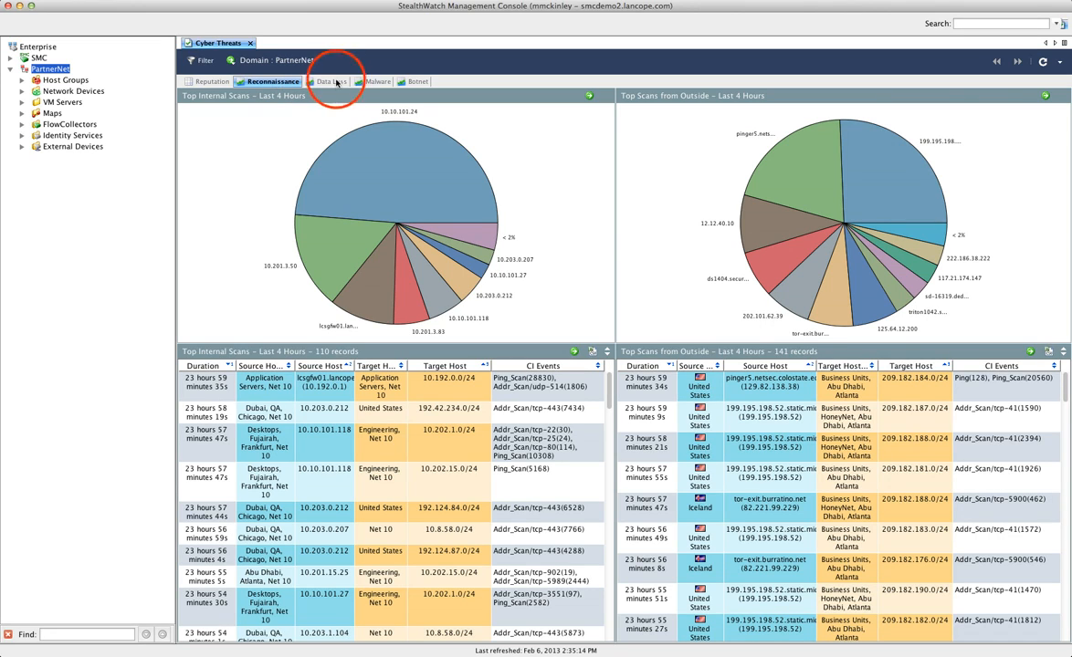
click(325, 80)
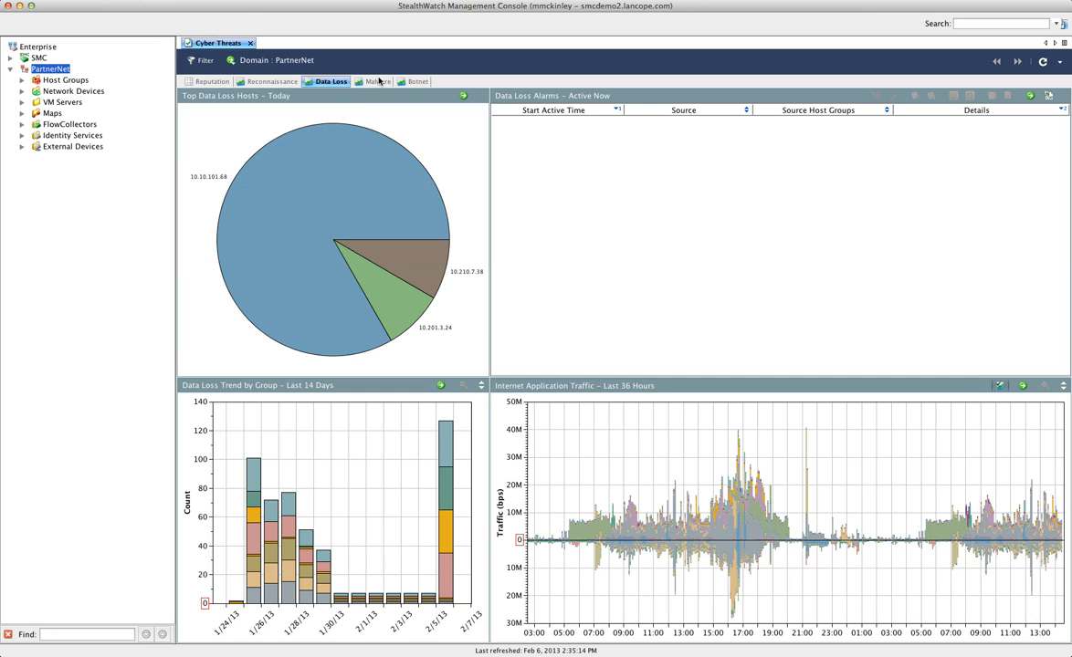
Show the Malware view with suspected infected hosts and worm propagation
click(374, 81)
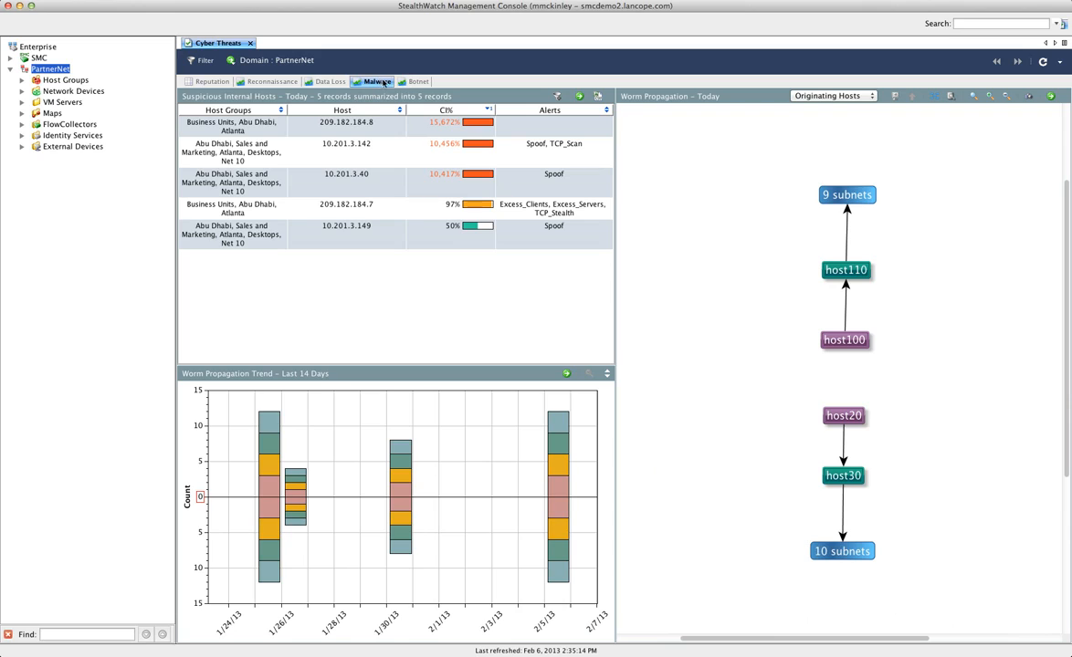
mouse_move(697, 195)
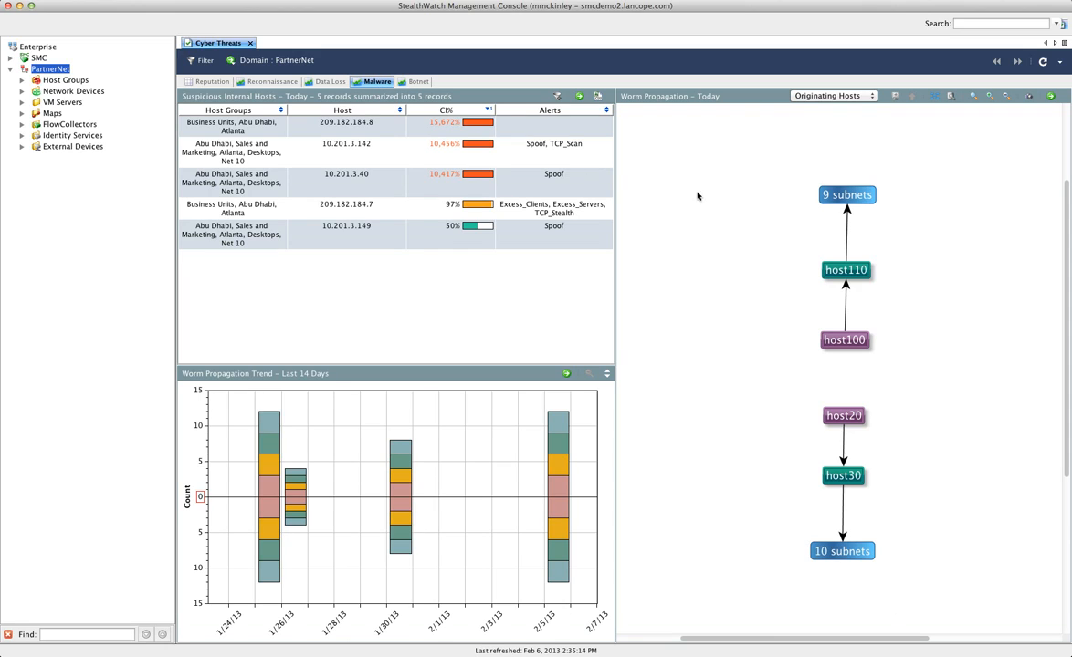
mouse_move(728, 197)
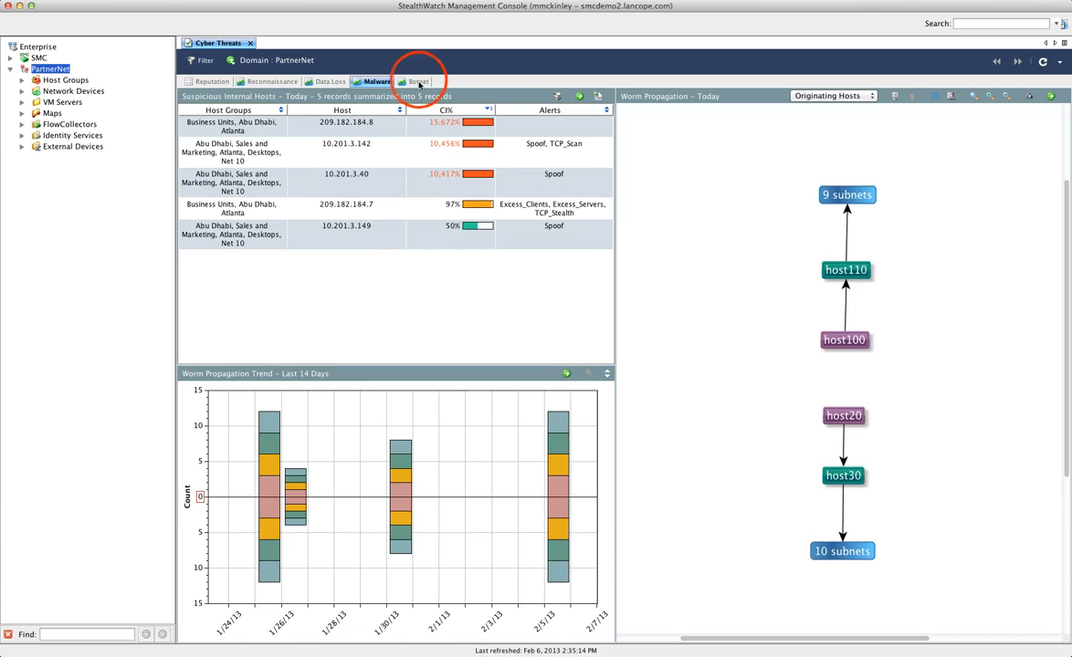
Show the Botnet view and bring up actions for C&C server volkanakyildiz.com
click(418, 81)
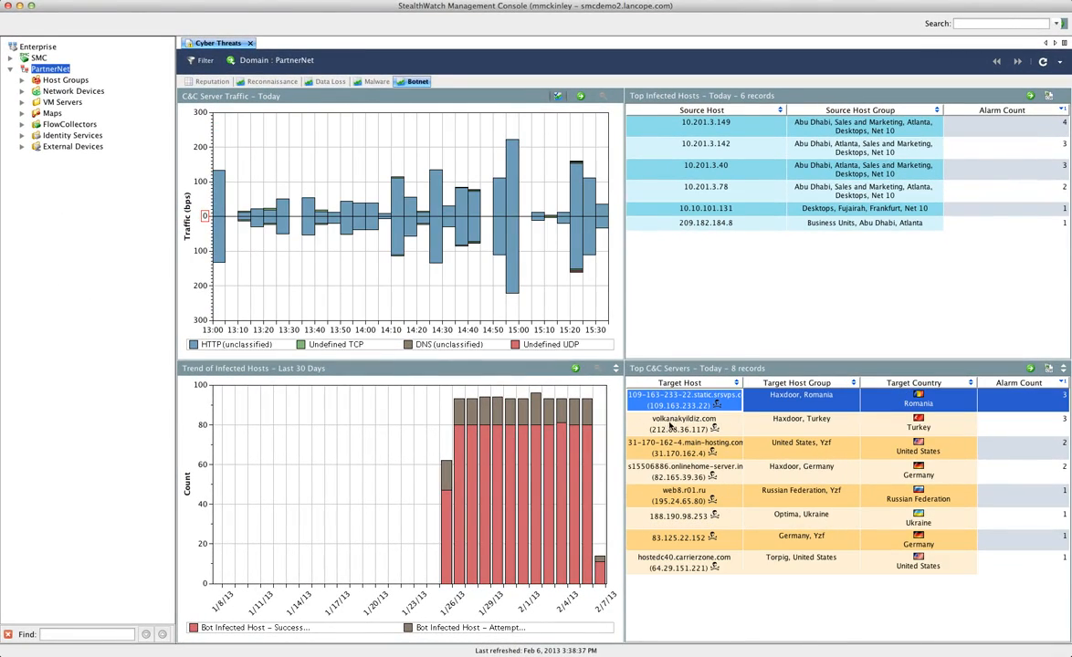
click(685, 423)
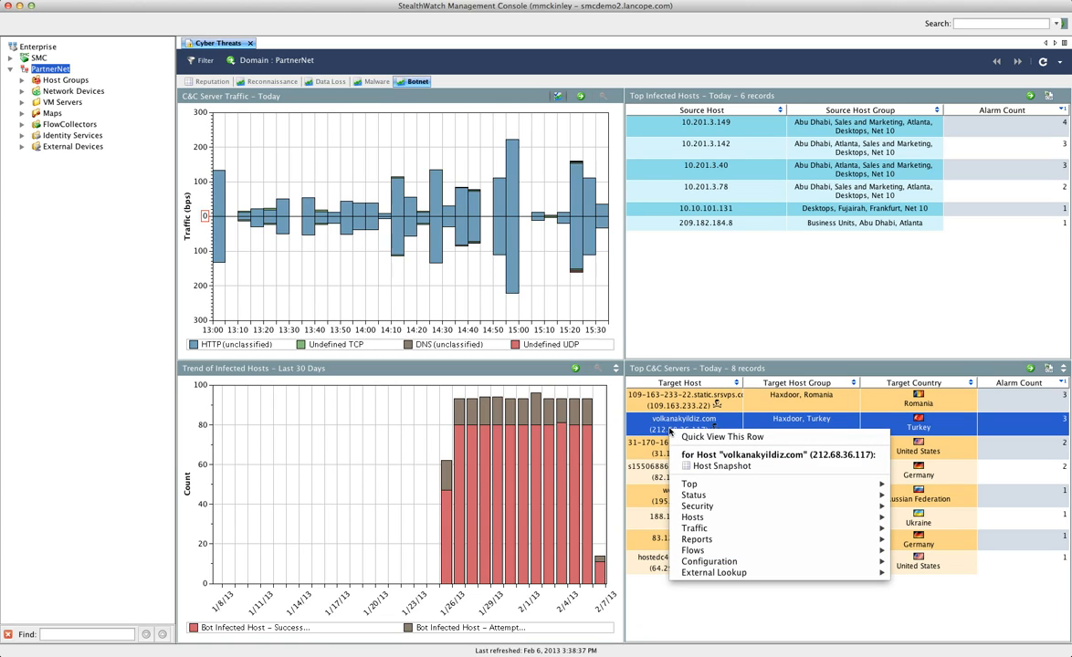
mouse_move(693, 495)
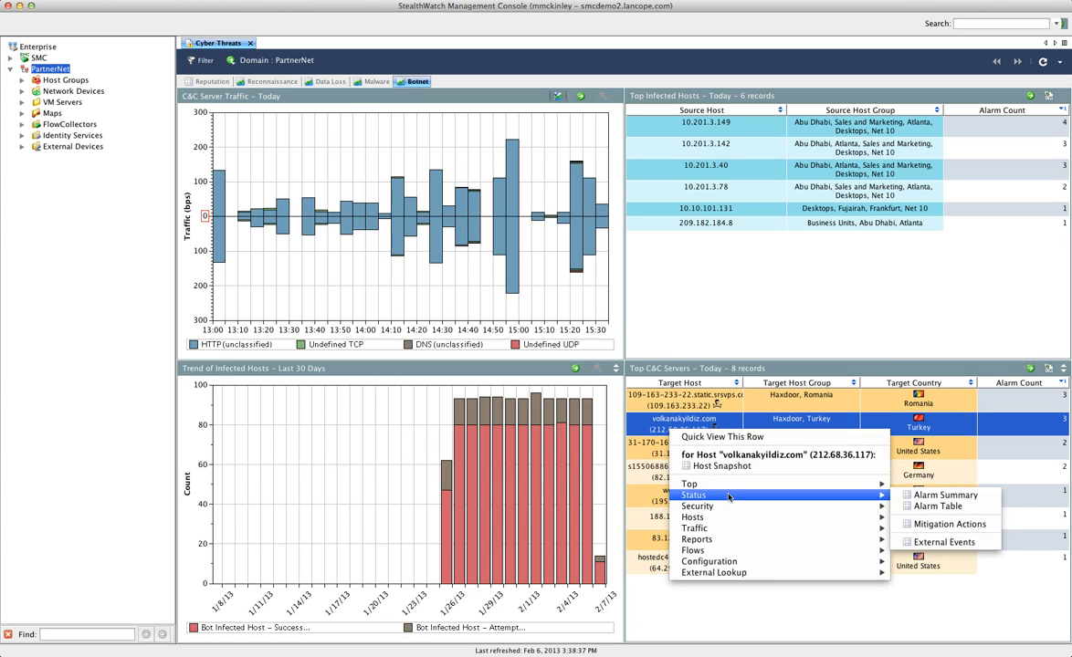
mouse_move(869, 493)
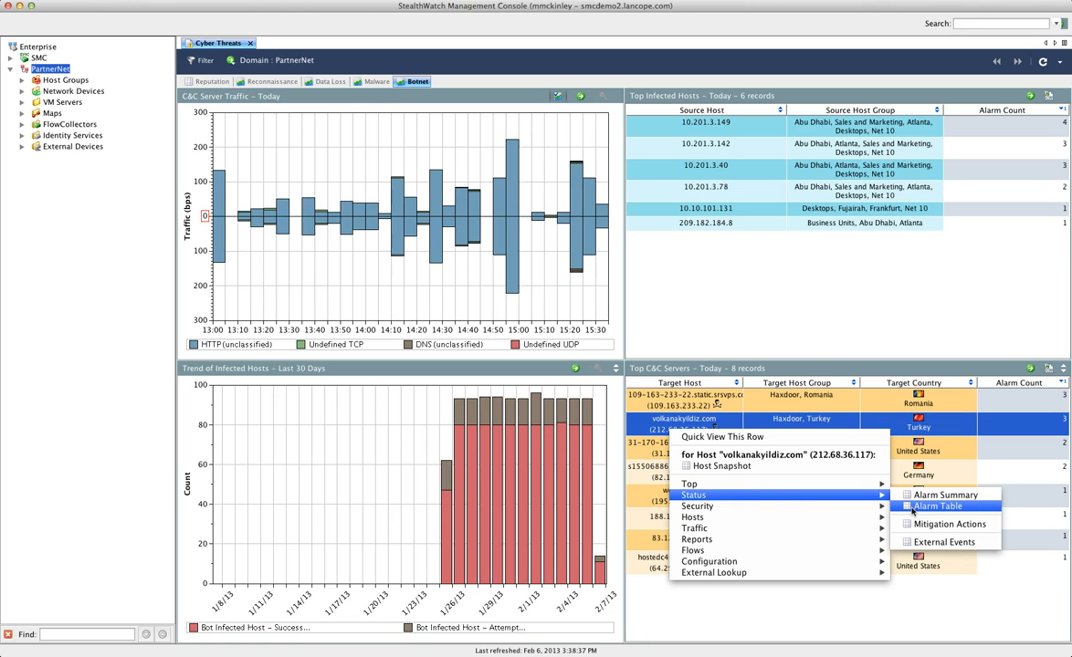
Display the Alarm Table for volkanakyildiz.com and select the 2:13:30 PM Bot Infected Host alarm
click(934, 506)
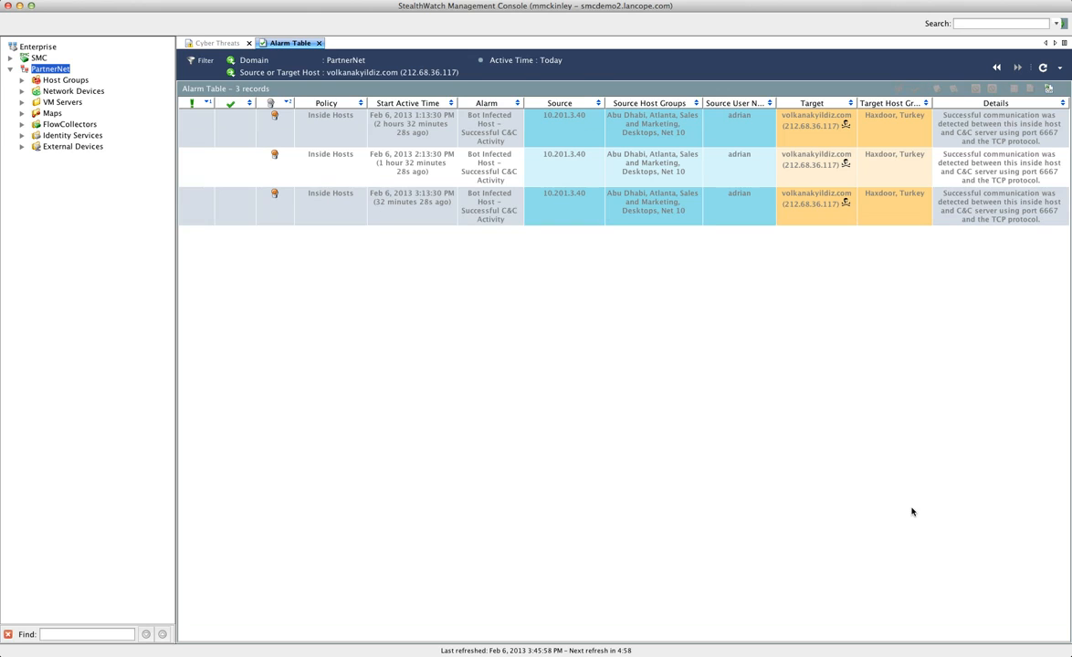
mouse_move(792, 398)
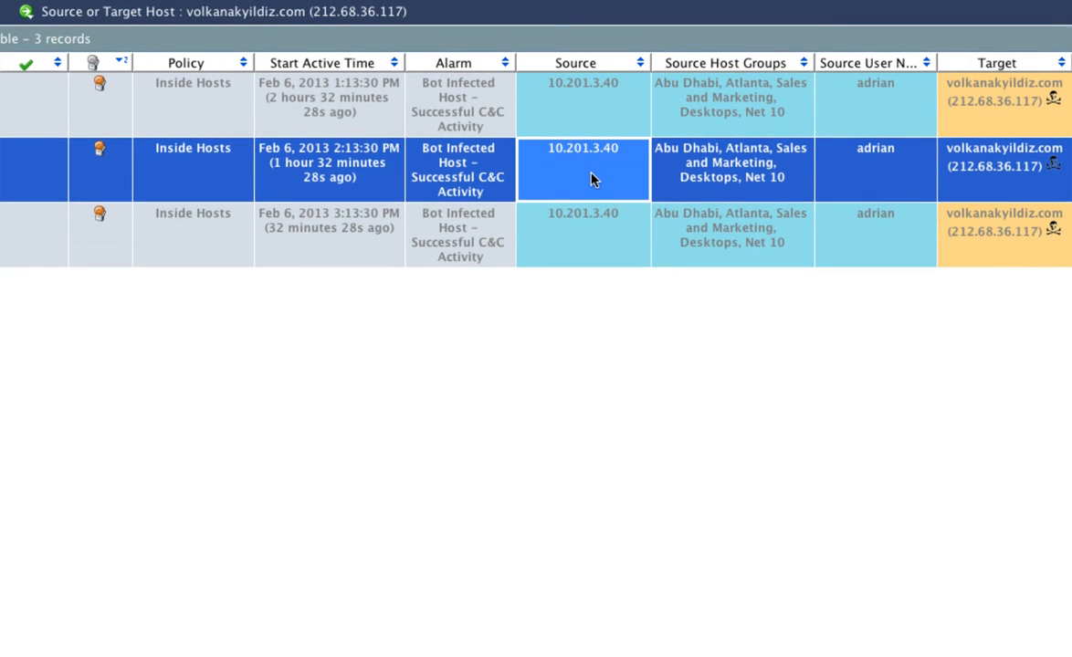
click(873, 168)
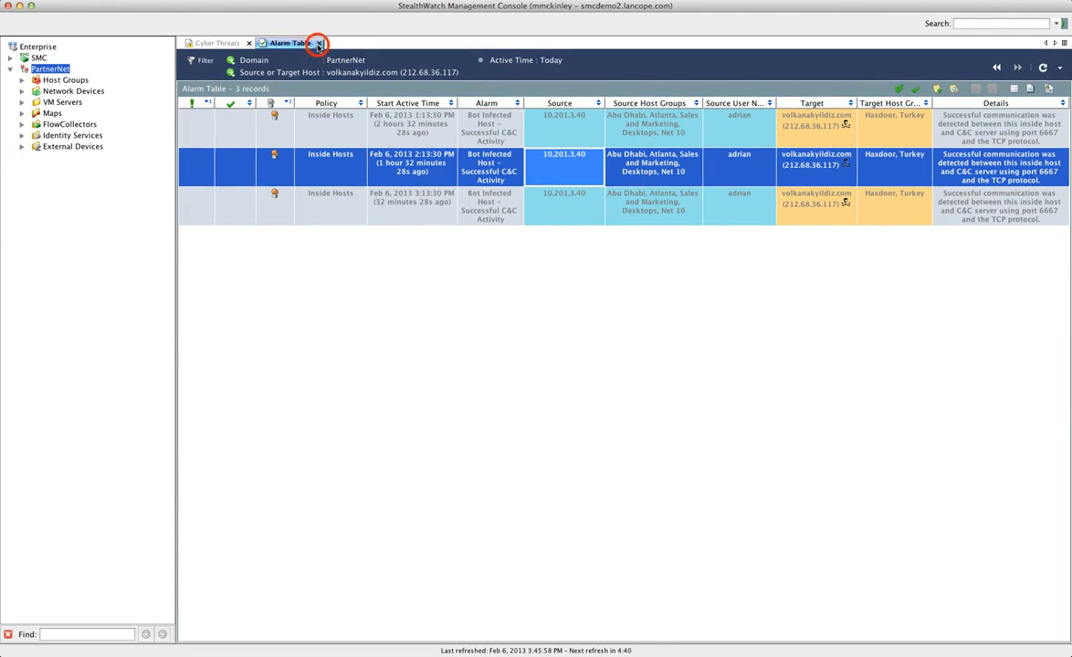
Close the alarm table, expand Inside and Outside Hosts, and bring up actions for Inside Hosts
click(317, 44)
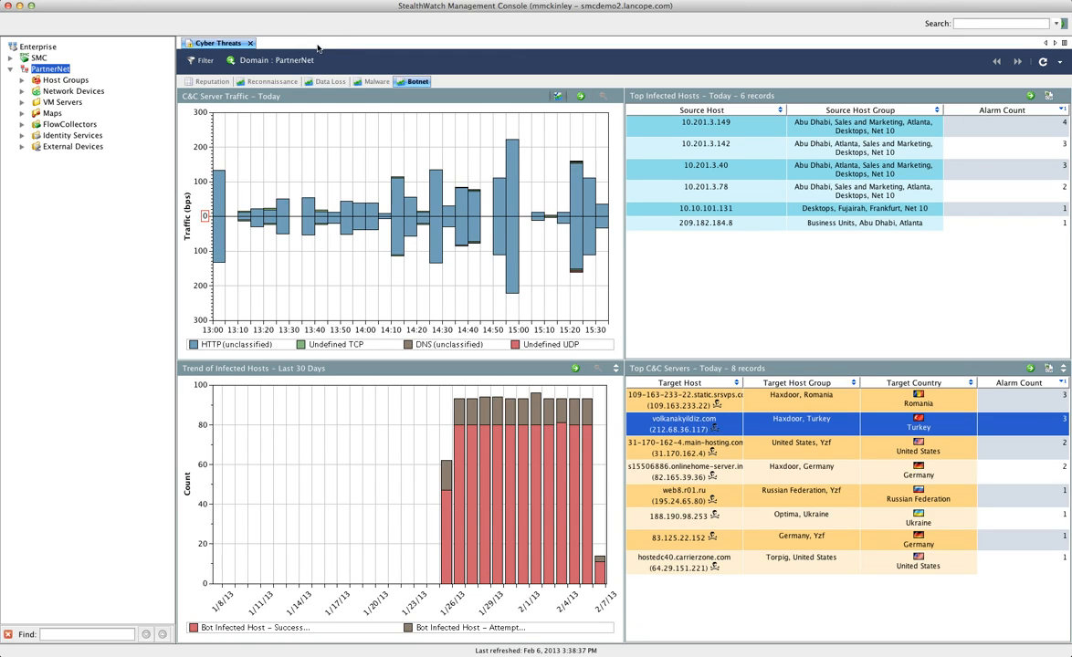
mouse_move(236, 107)
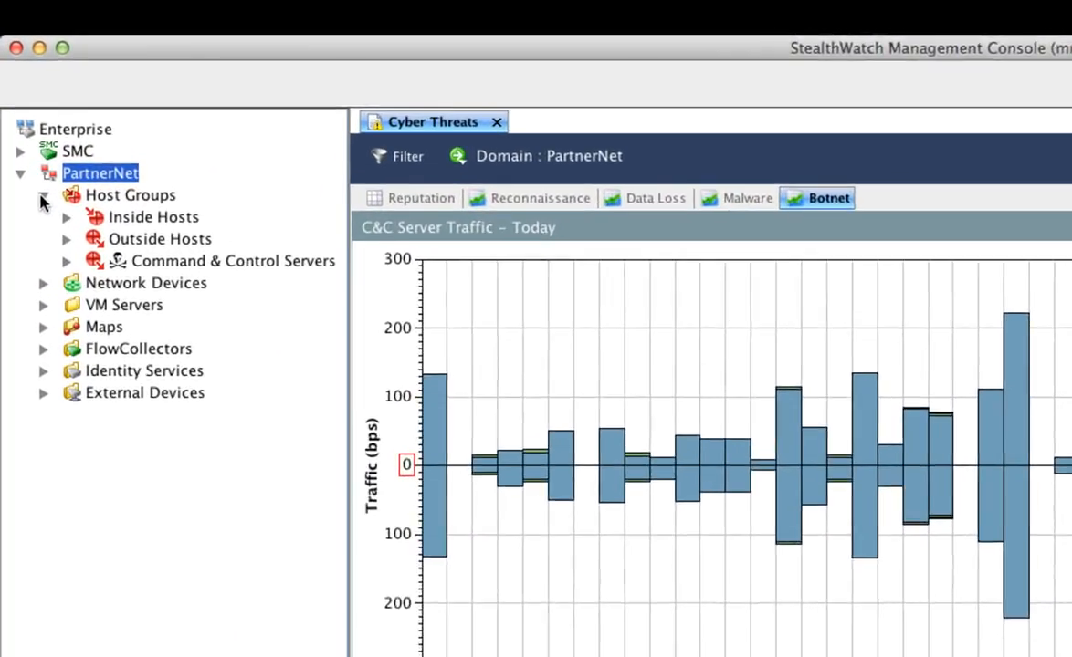
click(66, 217)
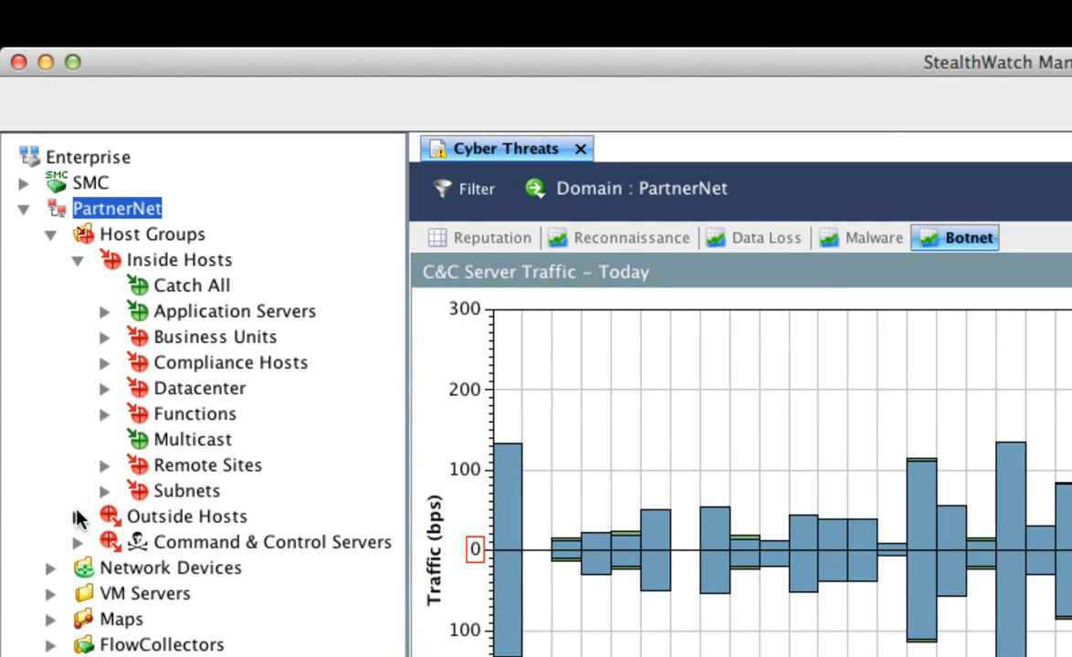
click(76, 515)
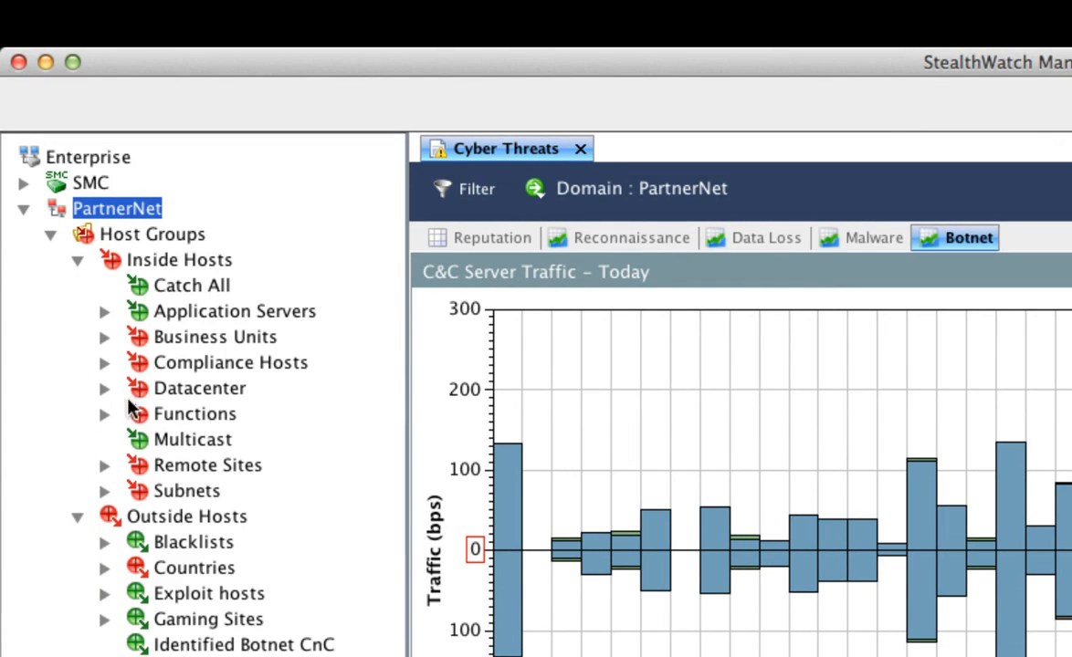
click(179, 259)
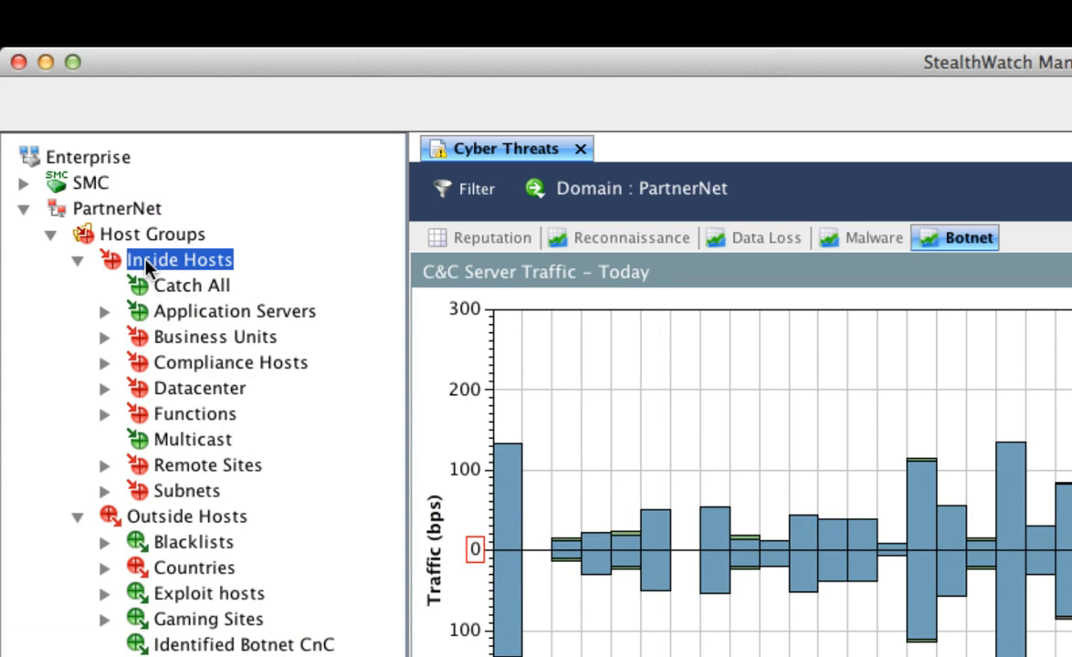
right_click(179, 259)
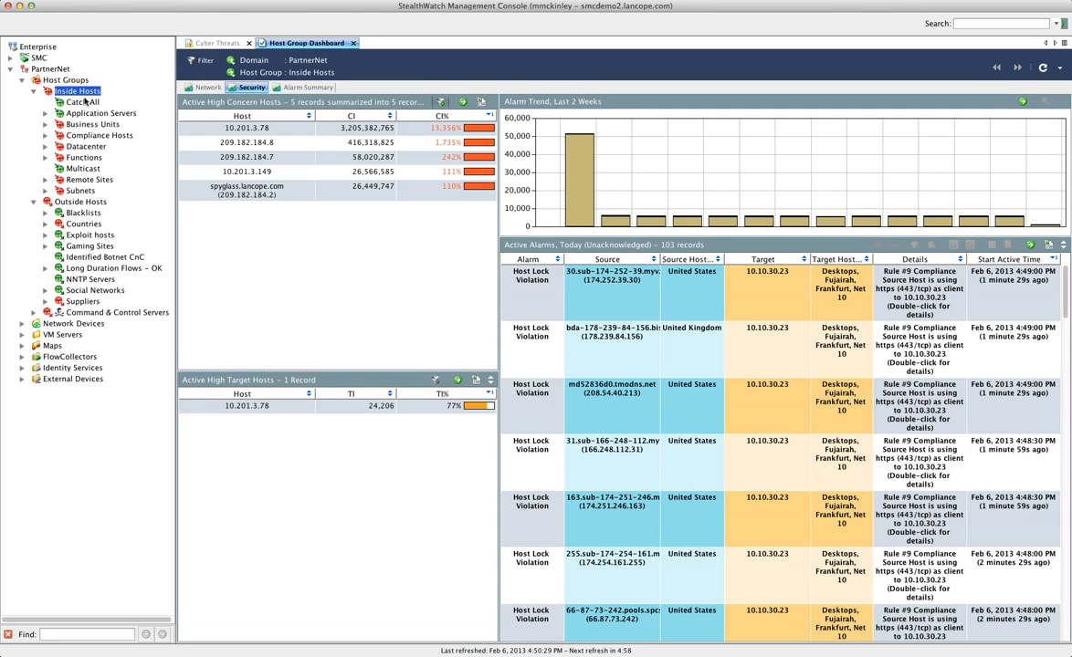
mouse_move(160, 138)
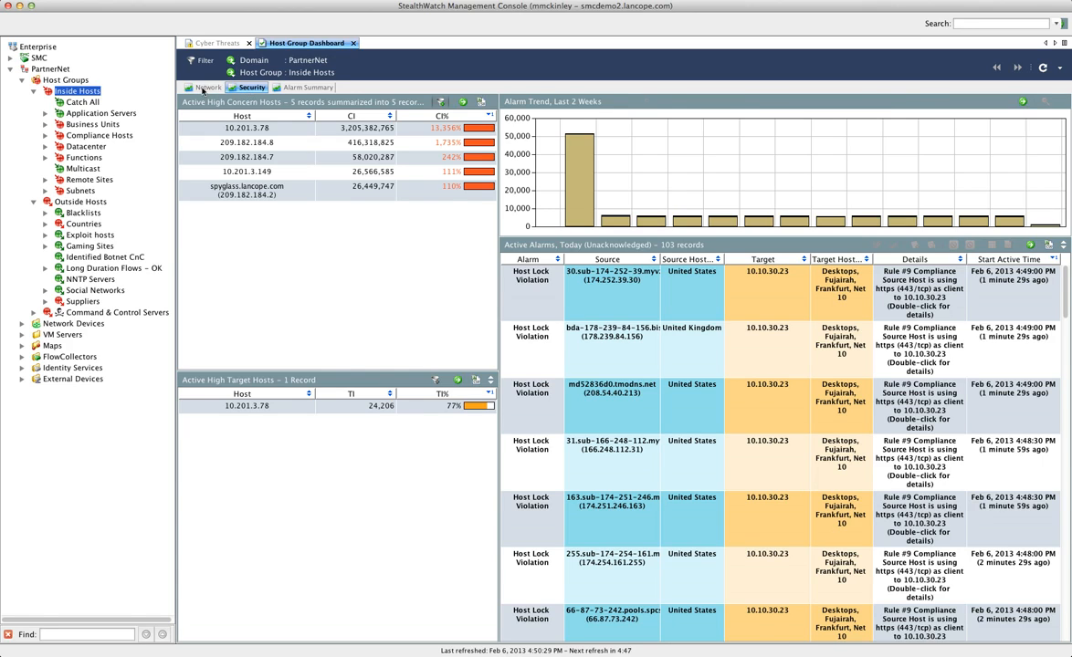
View Inside Hosts network traffic, then its Alarm Summary in the Host Group Dashboard
click(206, 87)
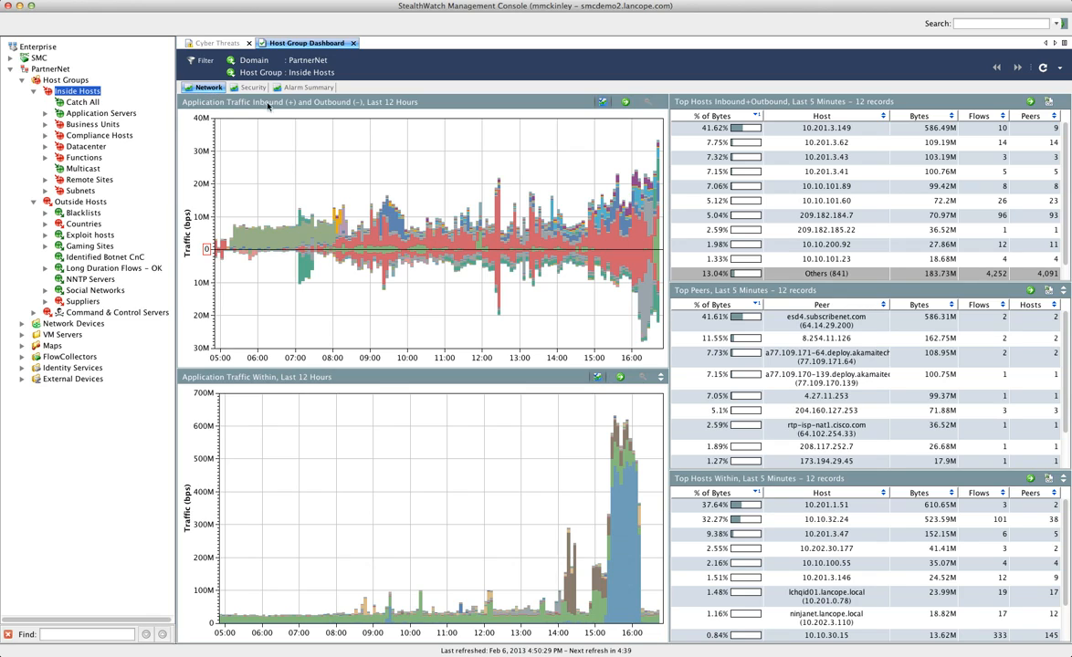
click(309, 88)
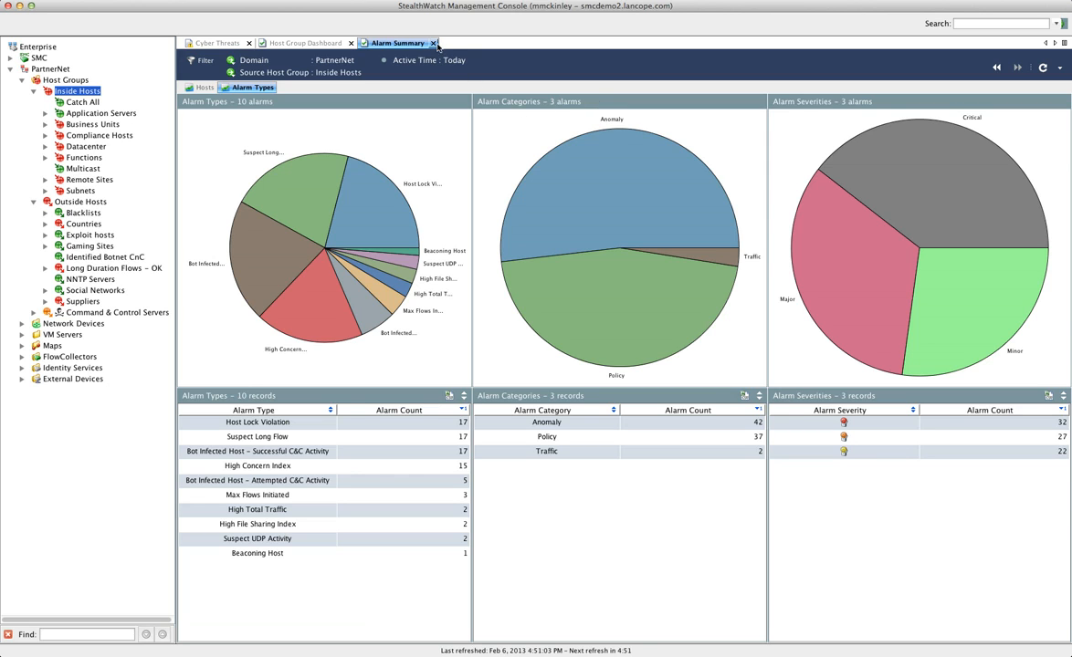
Return to the Inside Hosts Host Group Dashboard showing its alarm summary charts
click(304, 44)
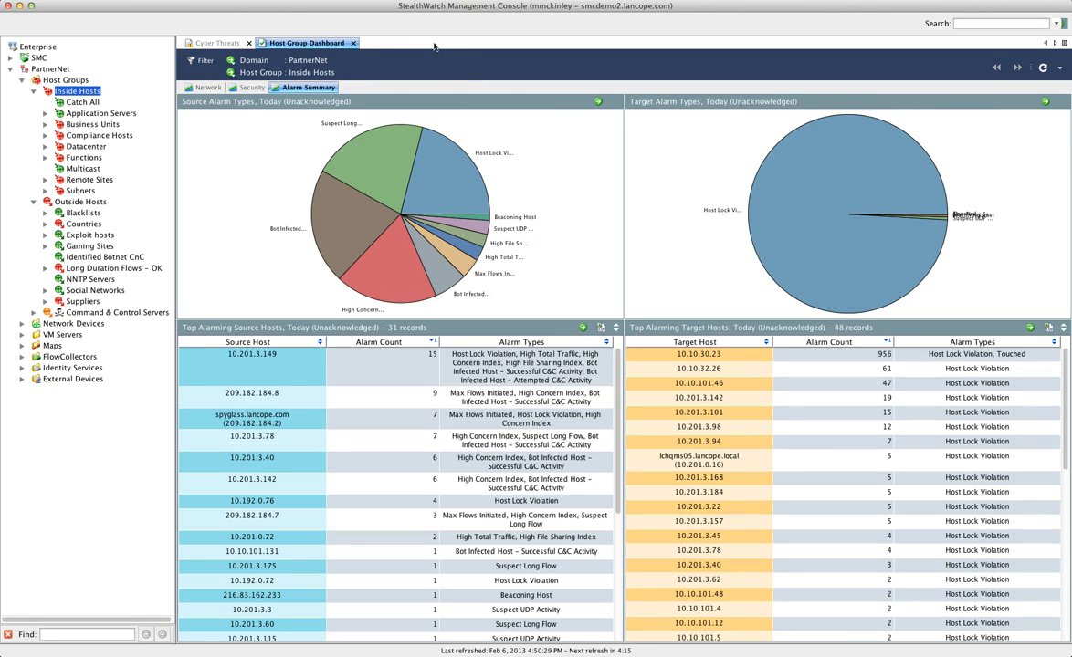